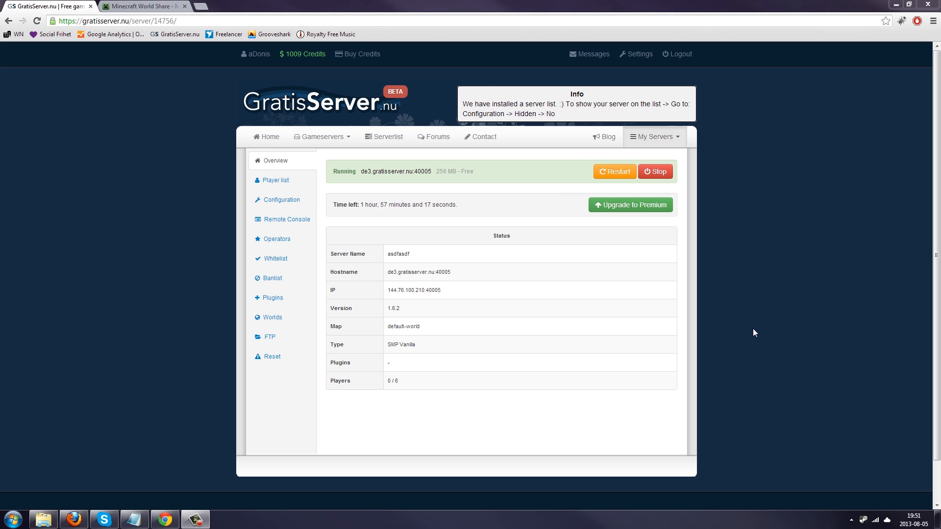
mouse_move(653, 143)
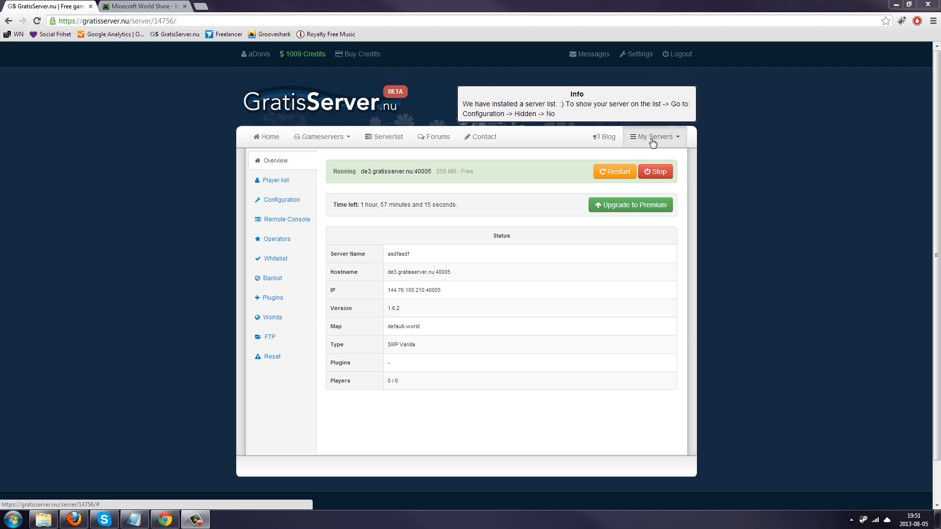
mouse_move(440, 223)
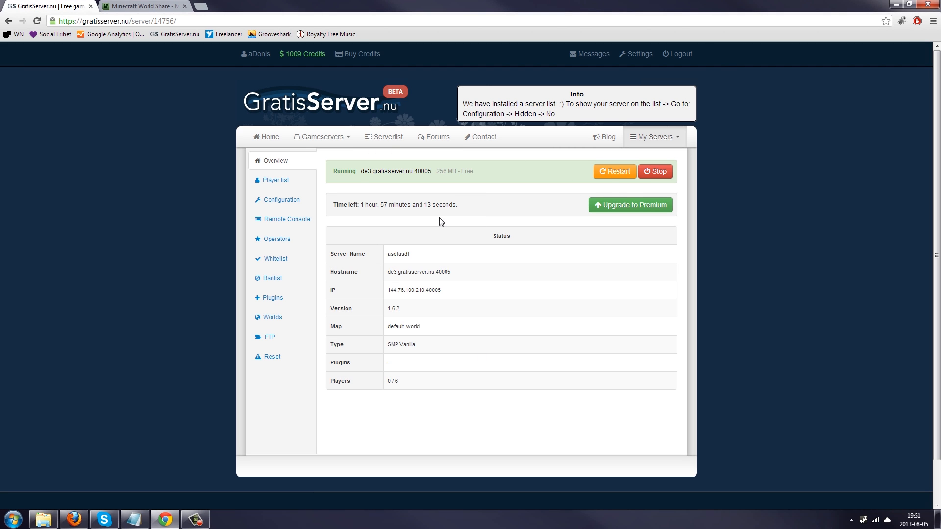
mouse_move(442, 229)
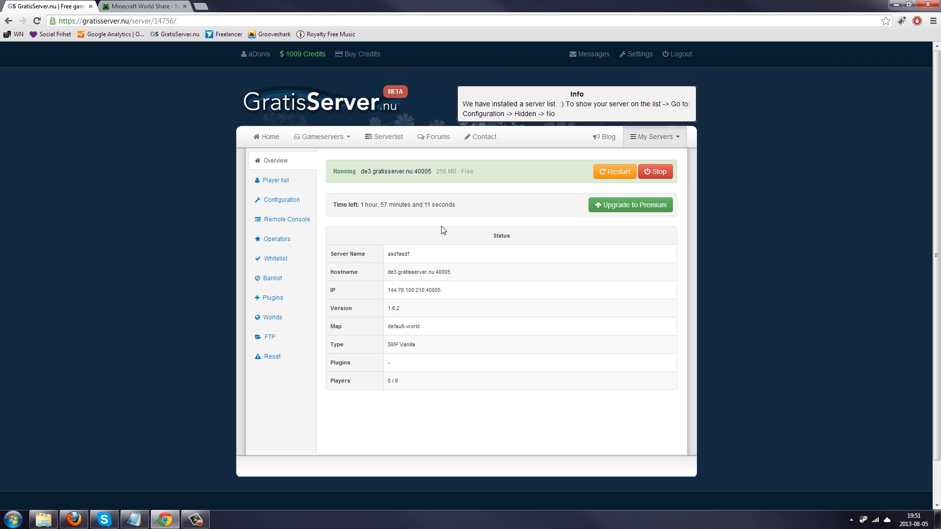
mouse_move(413, 230)
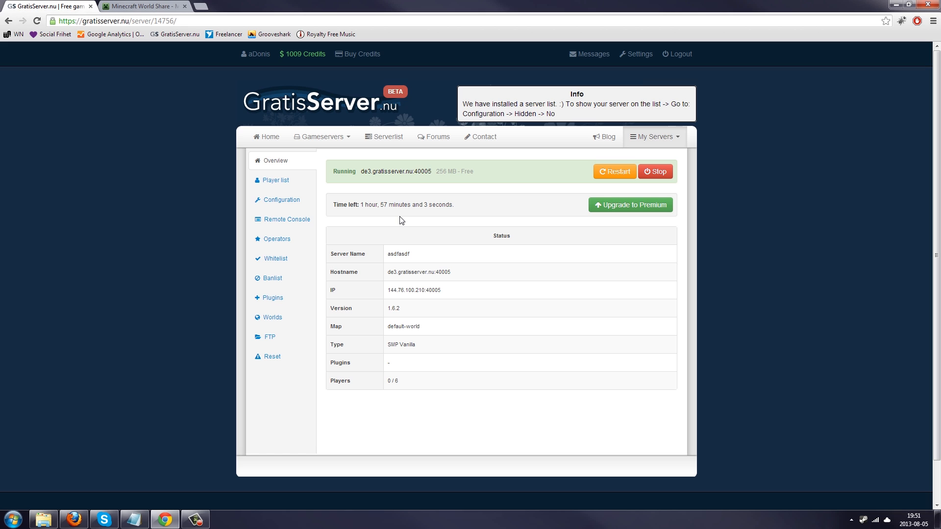
Show the server's FTP Details table with host, port, user, password and link.
left_click(270, 336)
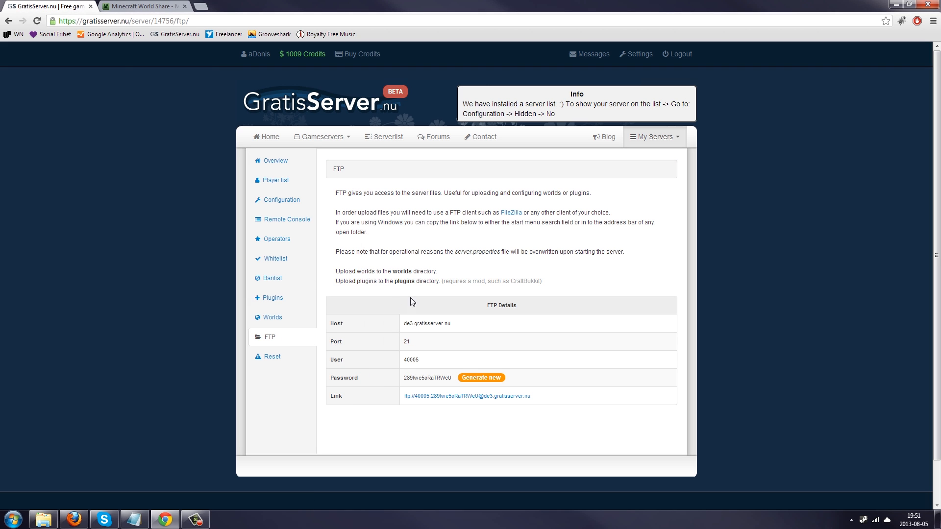
mouse_move(428, 309)
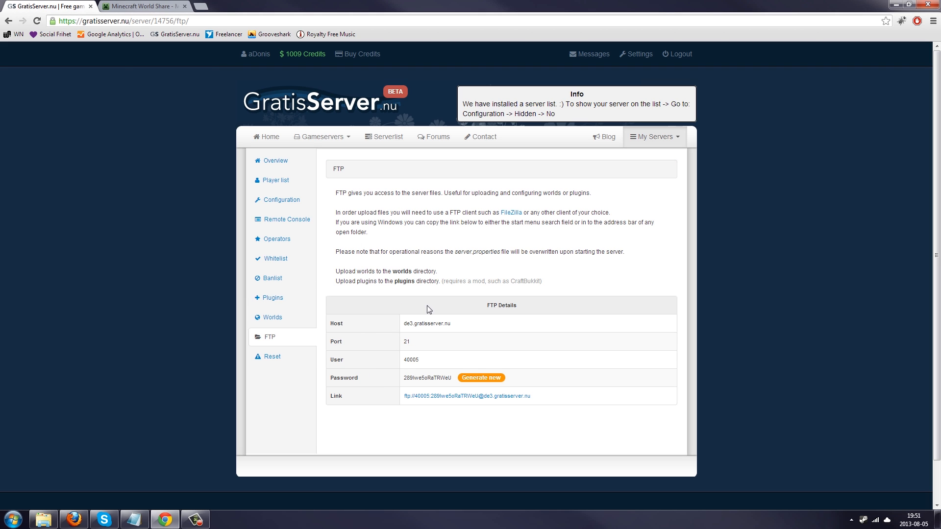
mouse_move(144, 7)
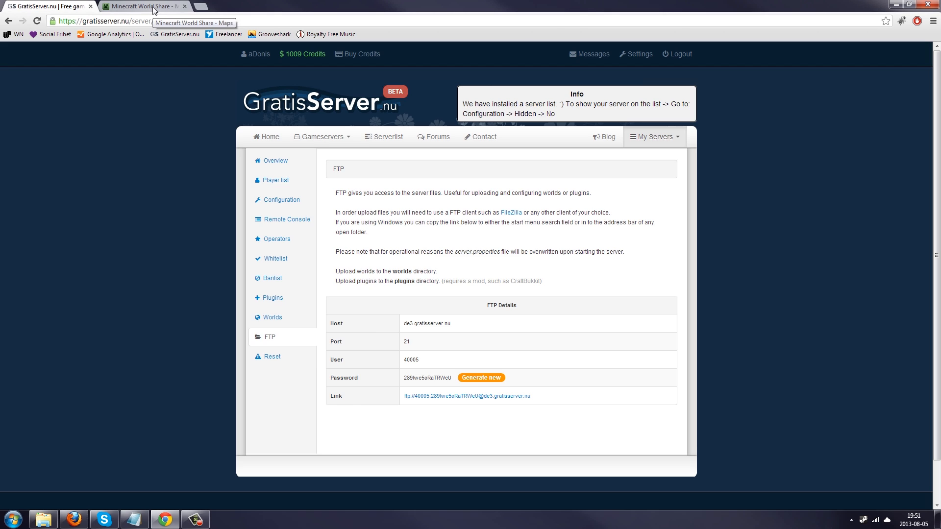
Download the 'Awesome castle' map zip from the Minecraft World Share site.
left_click(144, 6)
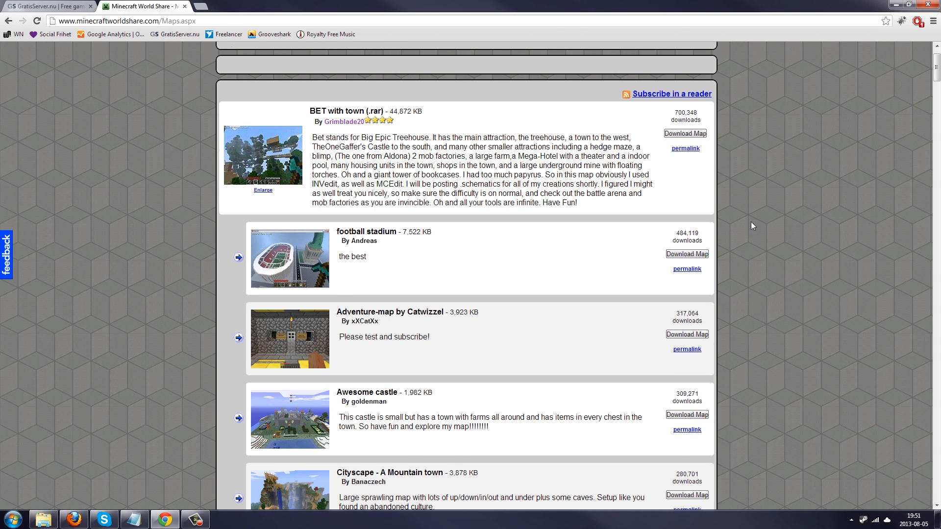
scroll("down", 3)
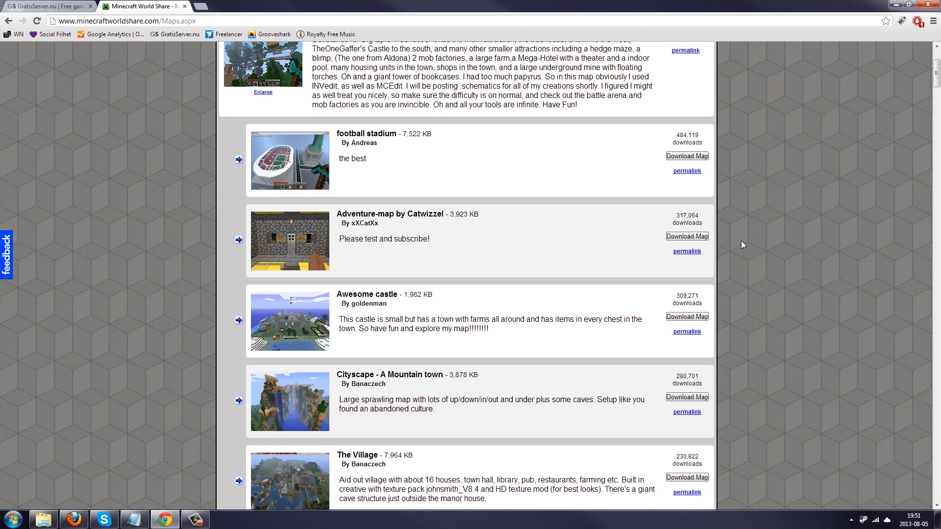
scroll("down", 3)
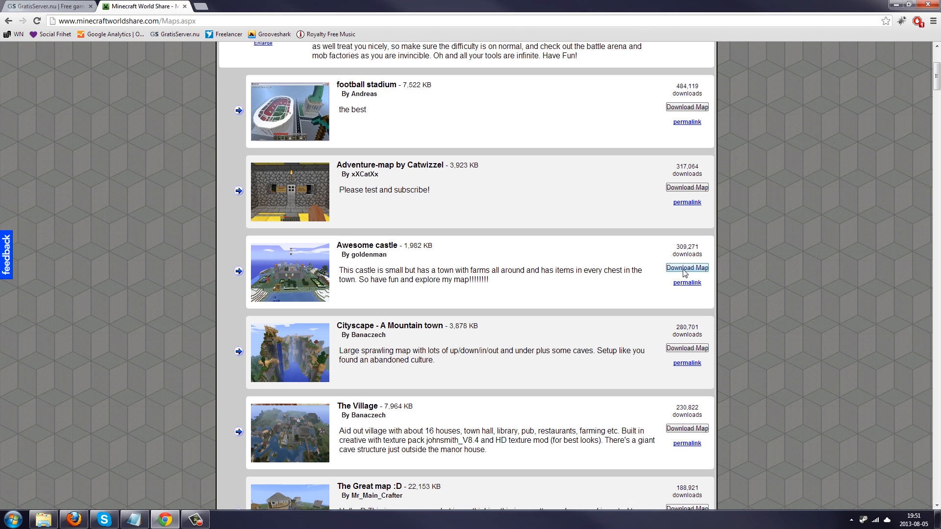
left_click(686, 267)
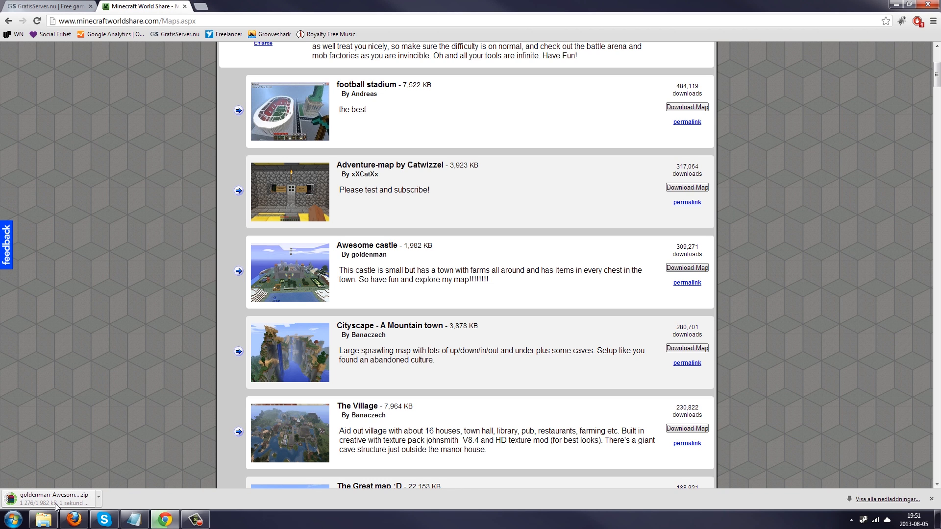
mouse_move(82, 461)
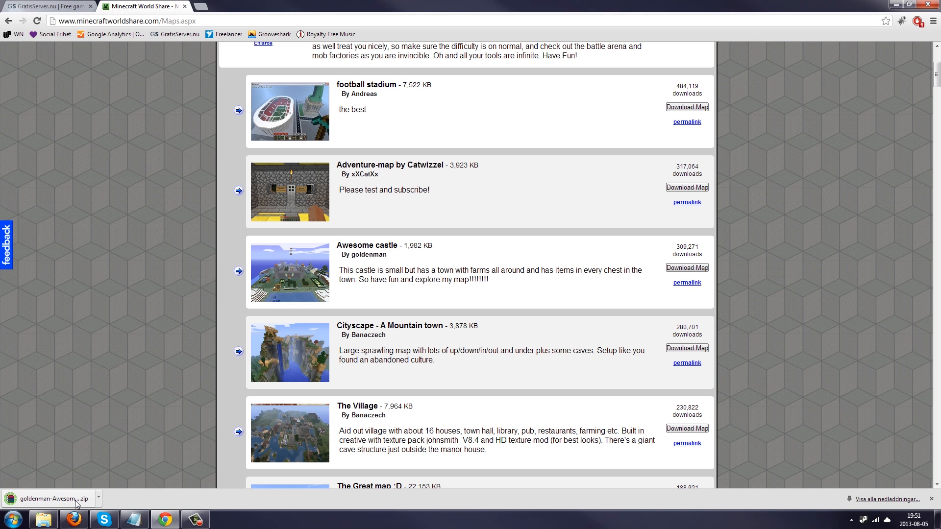
Extract the 'my awesome castle' folder from the downloaded zip in WinRAR.
left_click(54, 499)
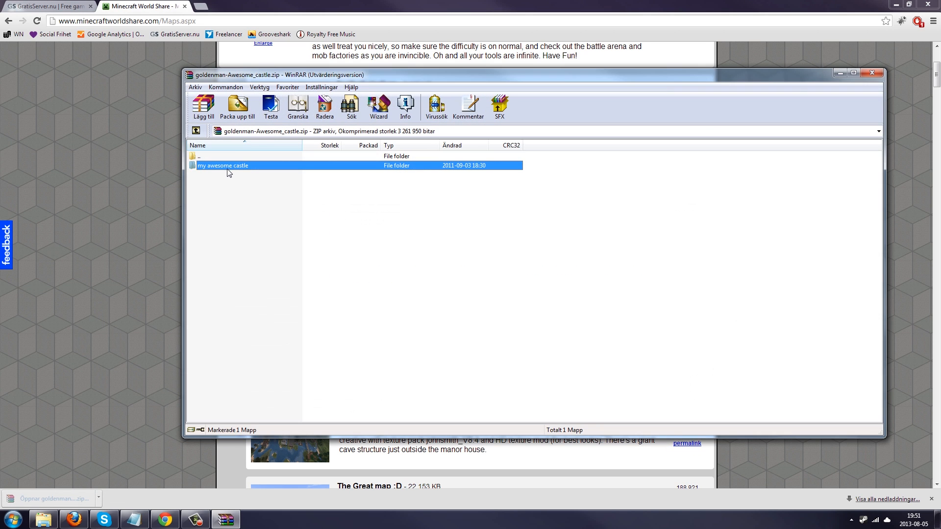
left_click(237, 108)
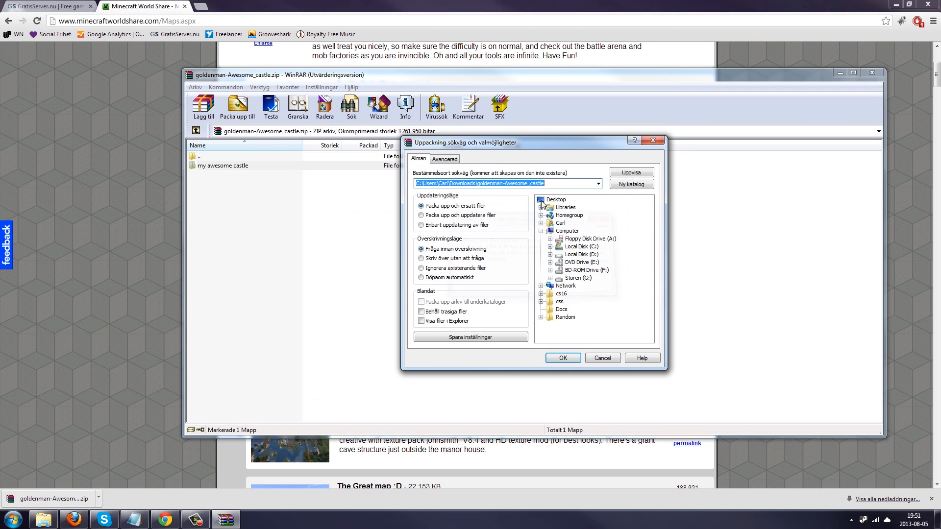
left_click(563, 357)
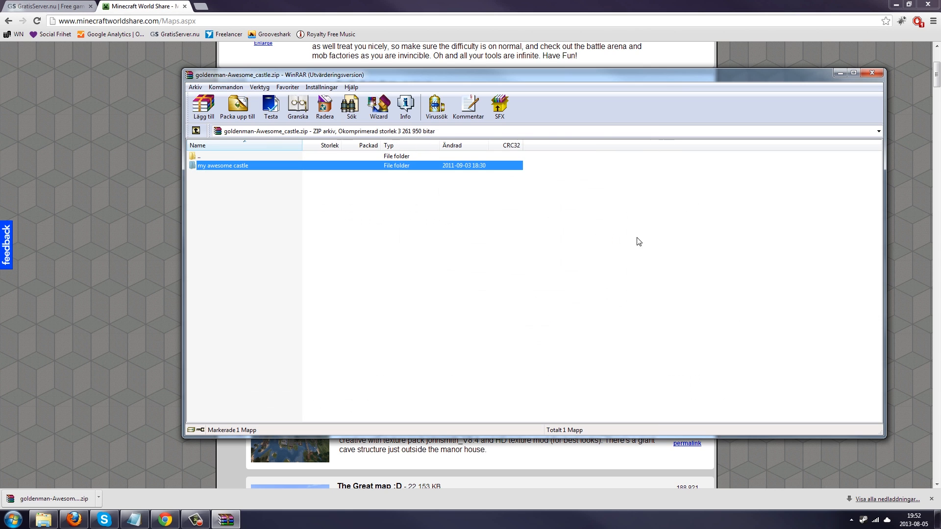
left_click(872, 72)
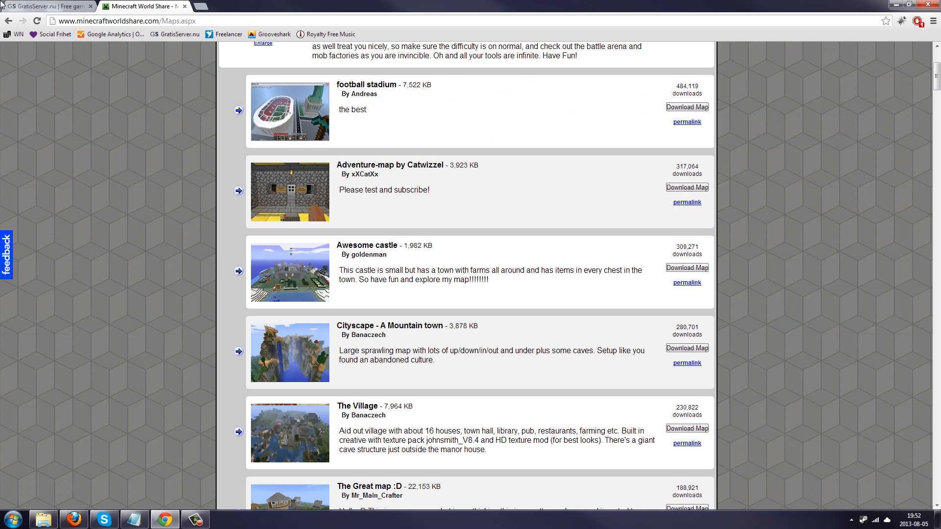
Launch FileZilla from the Start menu with the server's FTP details at hand.
left_click(48, 6)
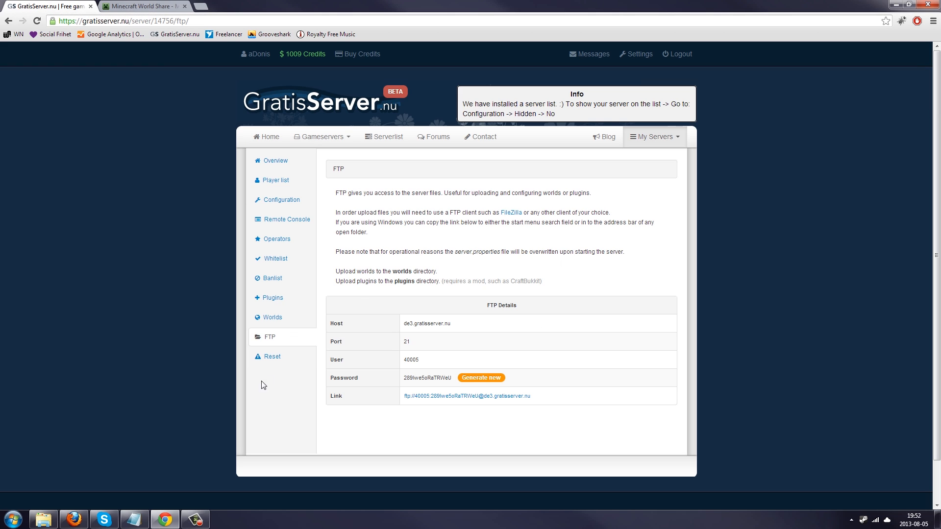
mouse_move(407, 277)
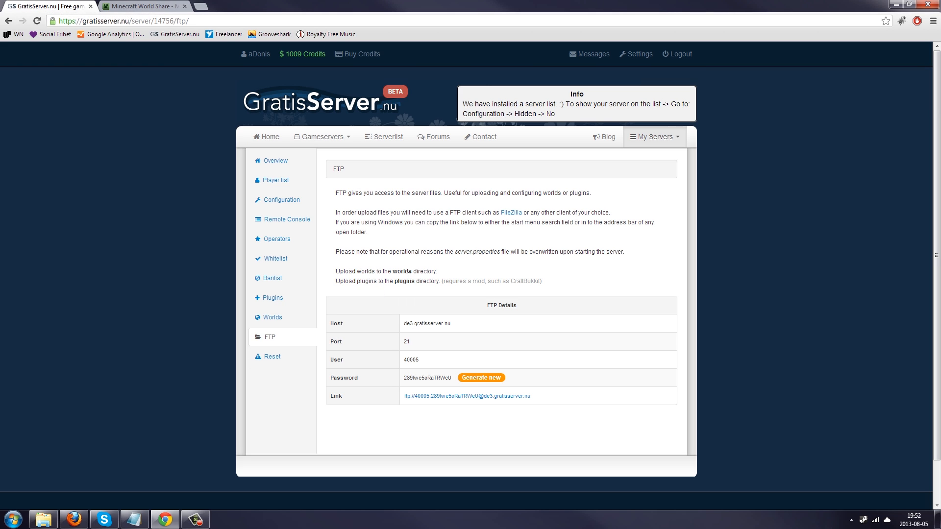
left_click(11, 518)
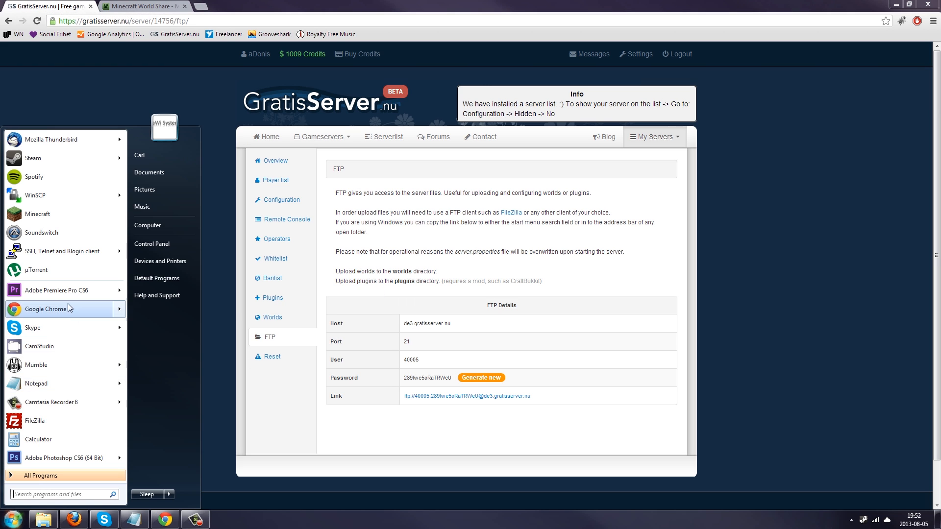
left_click(34, 420)
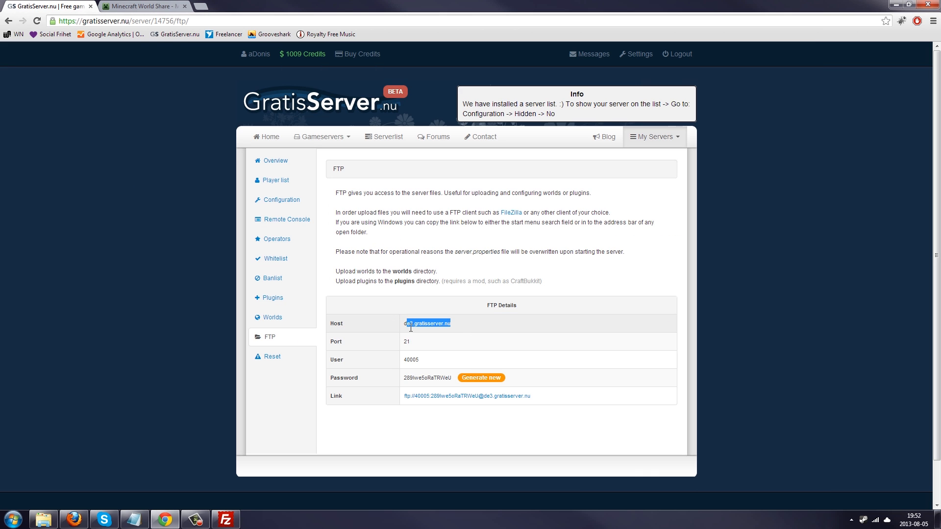
Copy the FTP host, user number and password into FileZilla's Quickconnect fields.
left_click(226, 519)
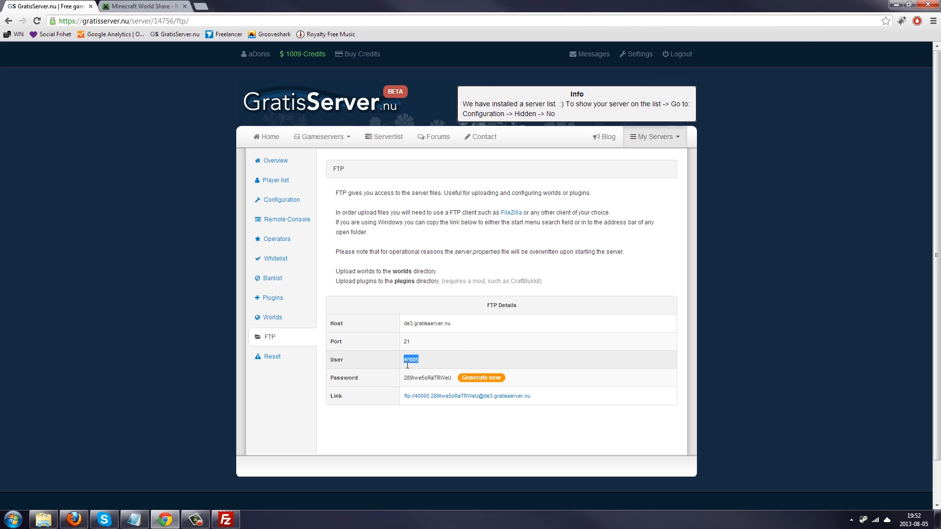
left_click(226, 519)
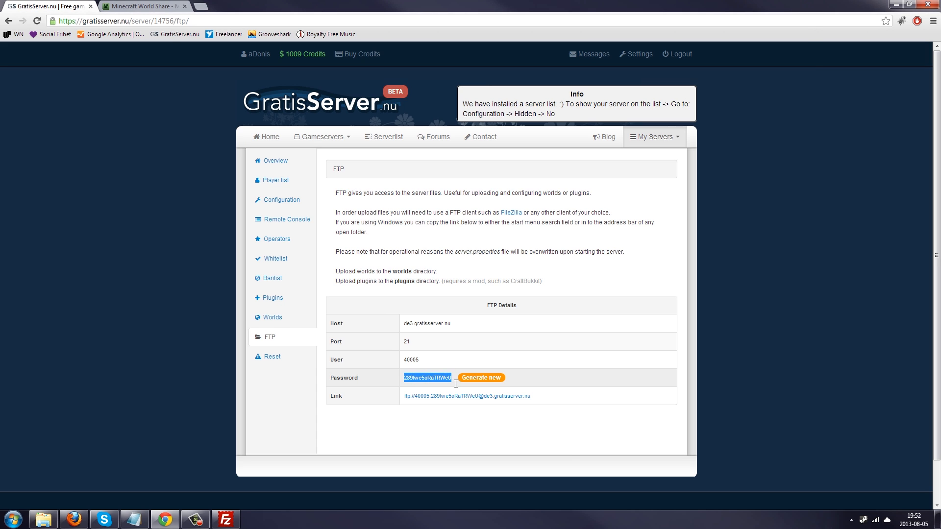
left_click(226, 519)
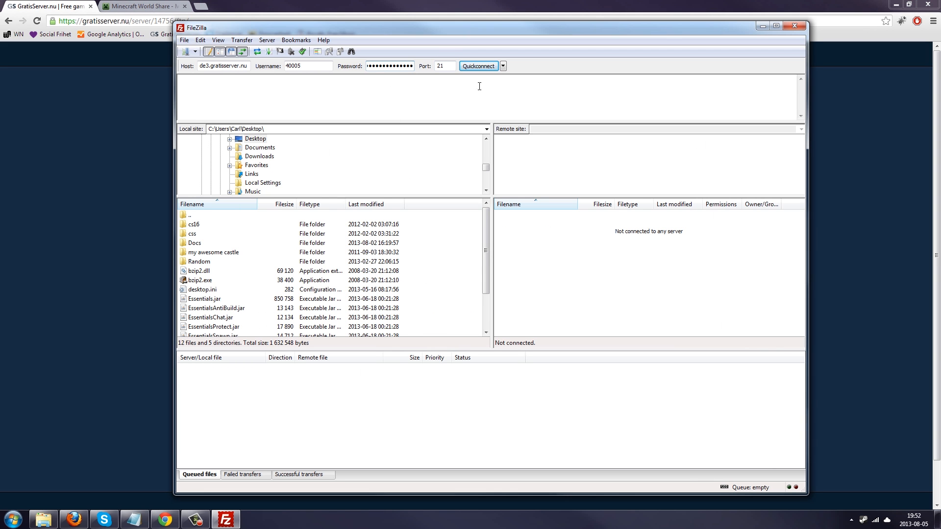
Connect via Quickconnect and place 'my awesome castle' into the remote worlds folder.
left_click(477, 66)
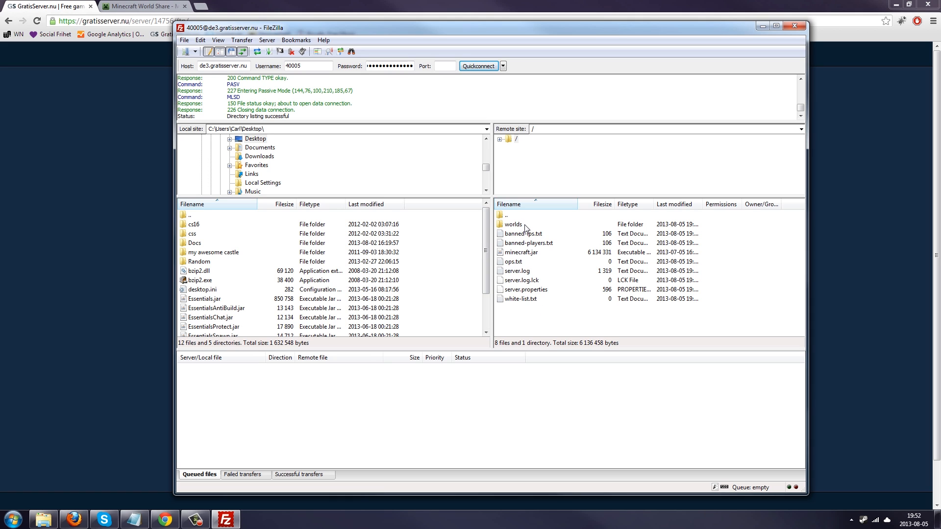
left_click(513, 224)
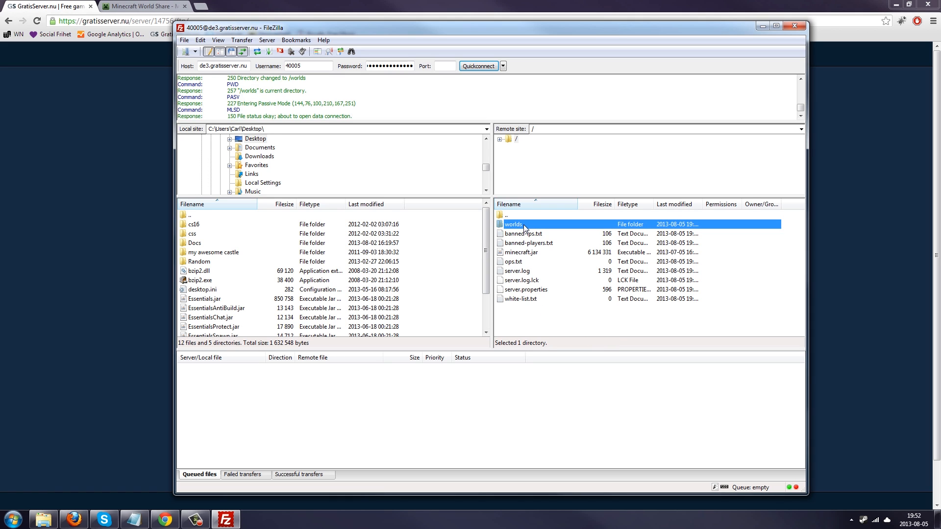
double_click(513, 223)
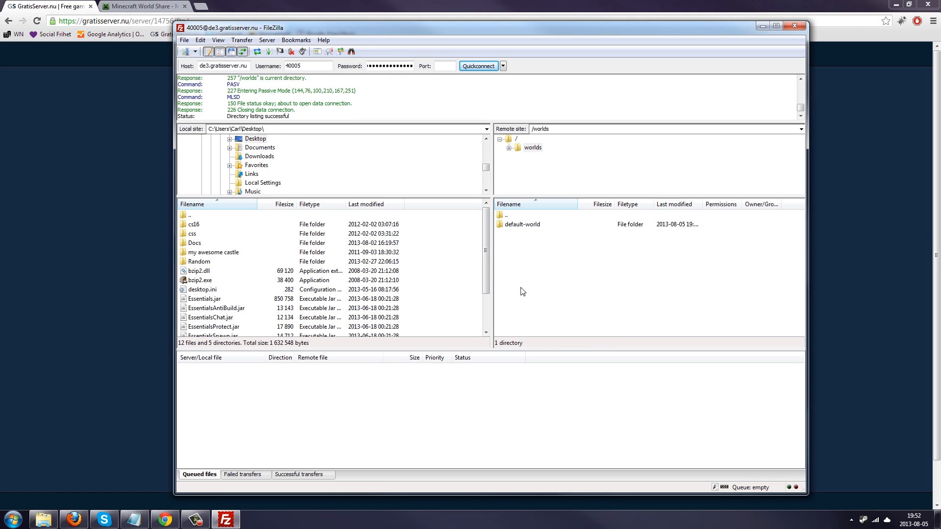
left_click(213, 252)
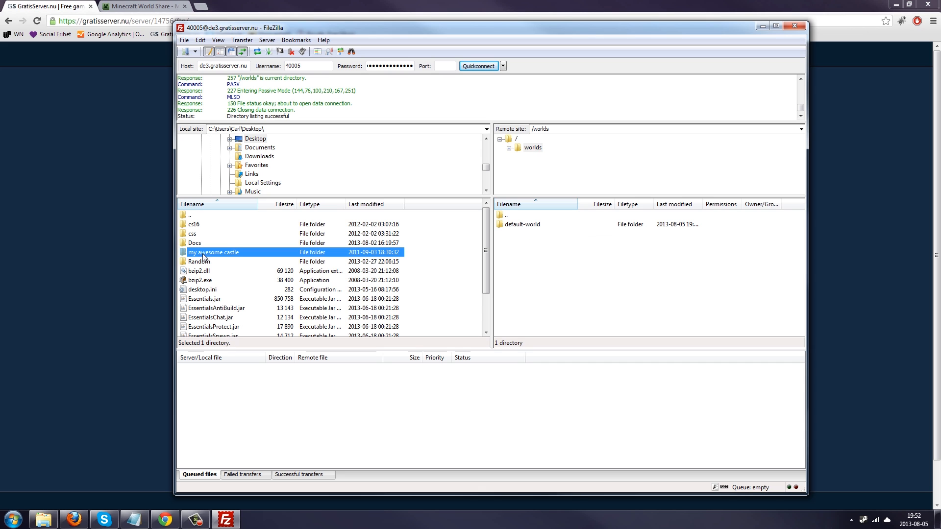
mouse_move(201, 235)
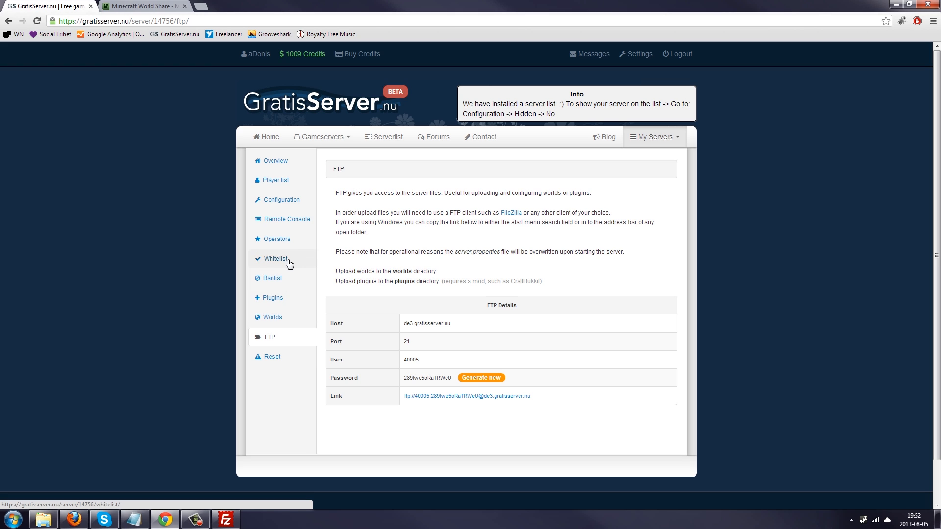
Use 'my awesome castle' as the current world and return to the server overview.
left_click(272, 317)
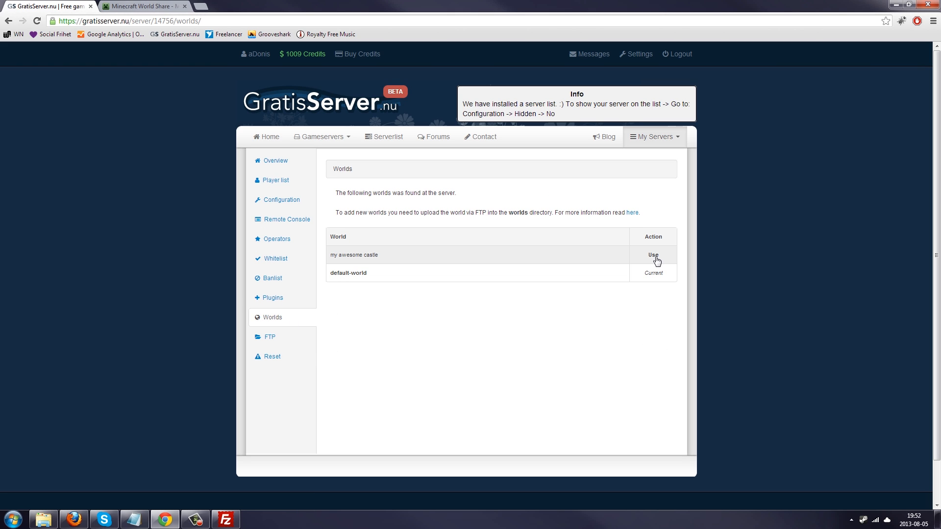
left_click(653, 255)
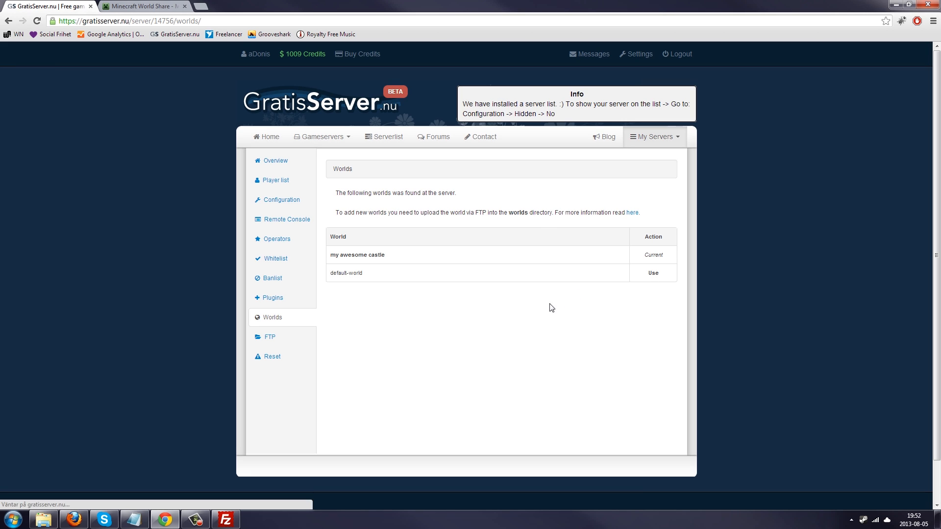
left_click(274, 160)
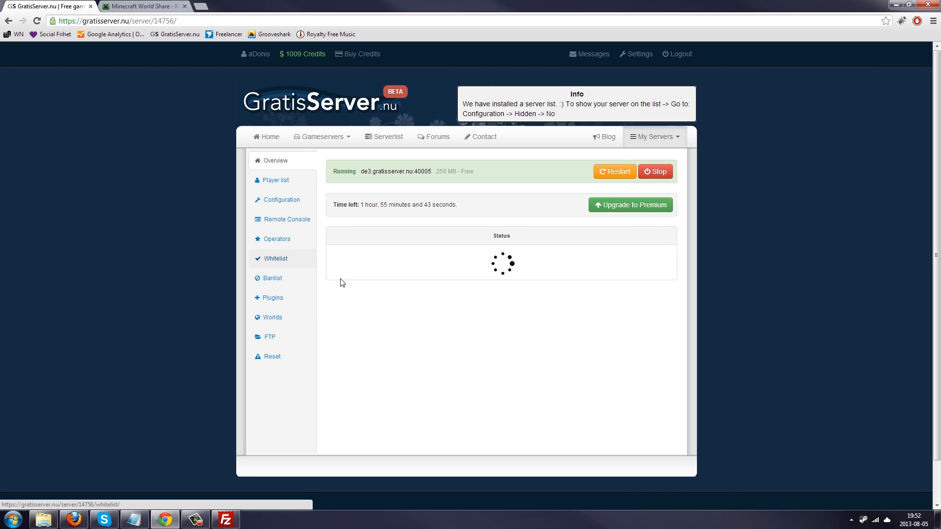